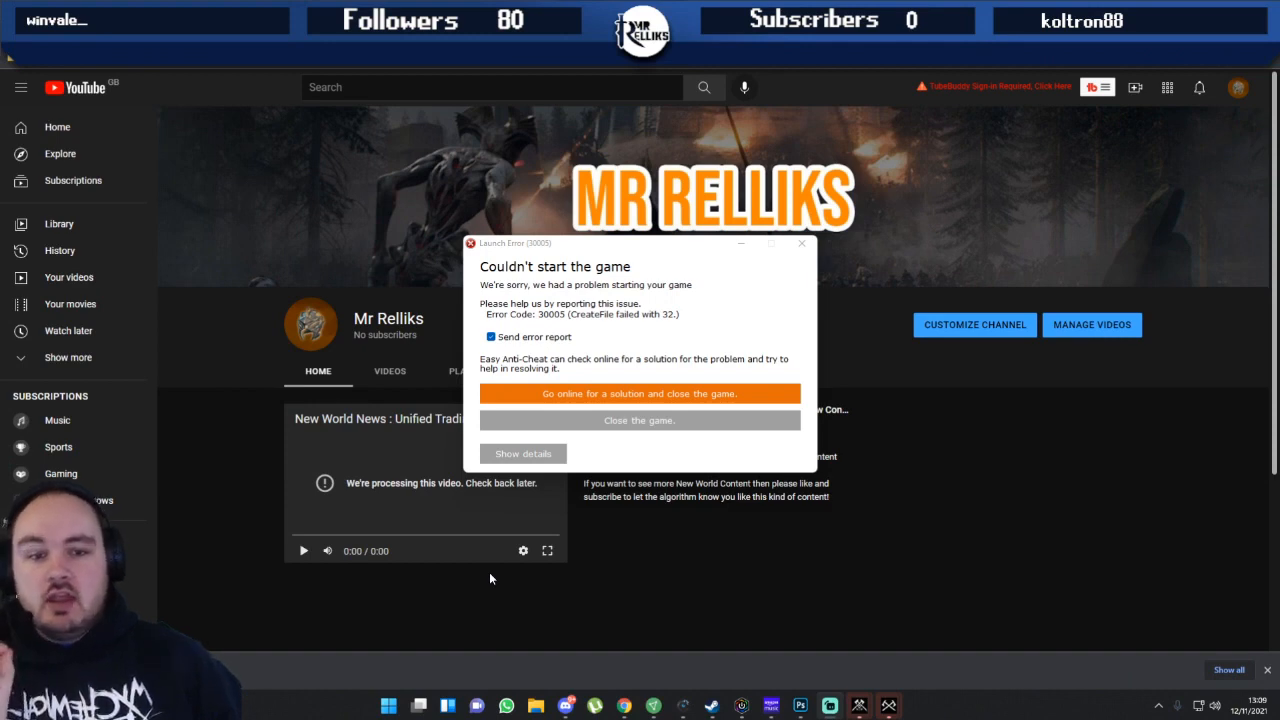
# - Choose 'Close the game' on the launch error and close the crashed New World window
pyautogui.click(801, 243)
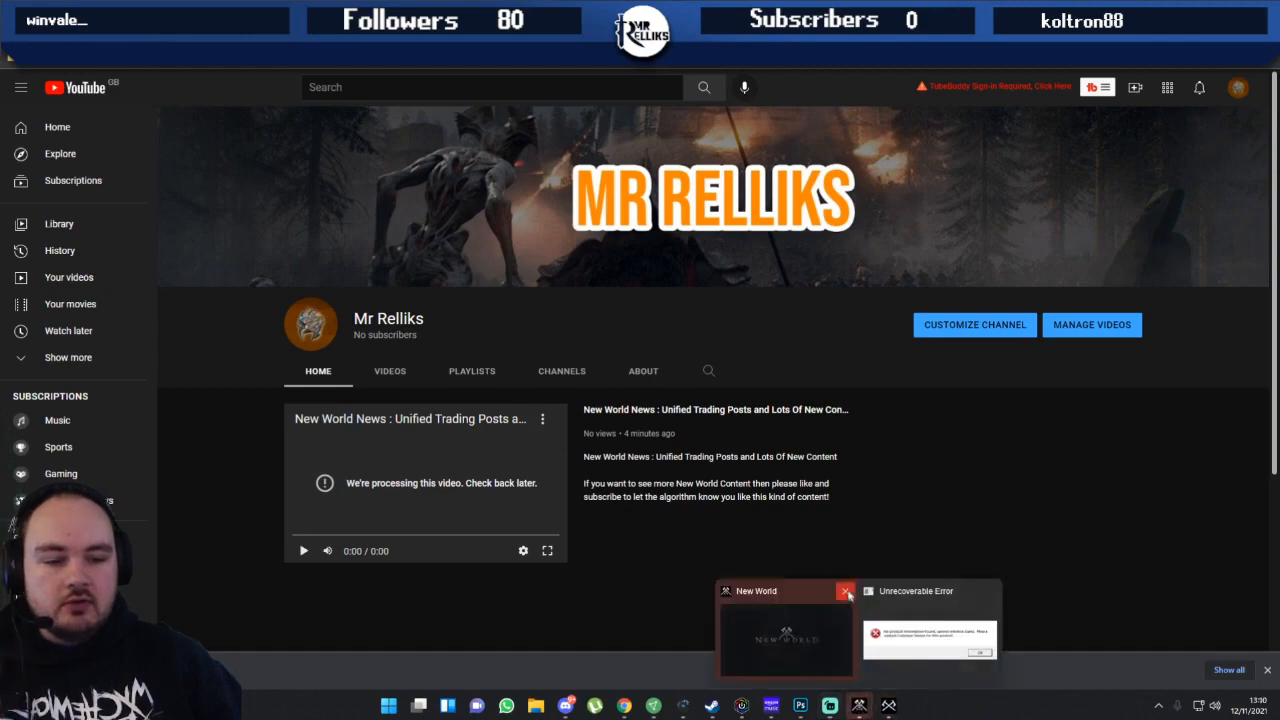
pyautogui.click(842, 591)
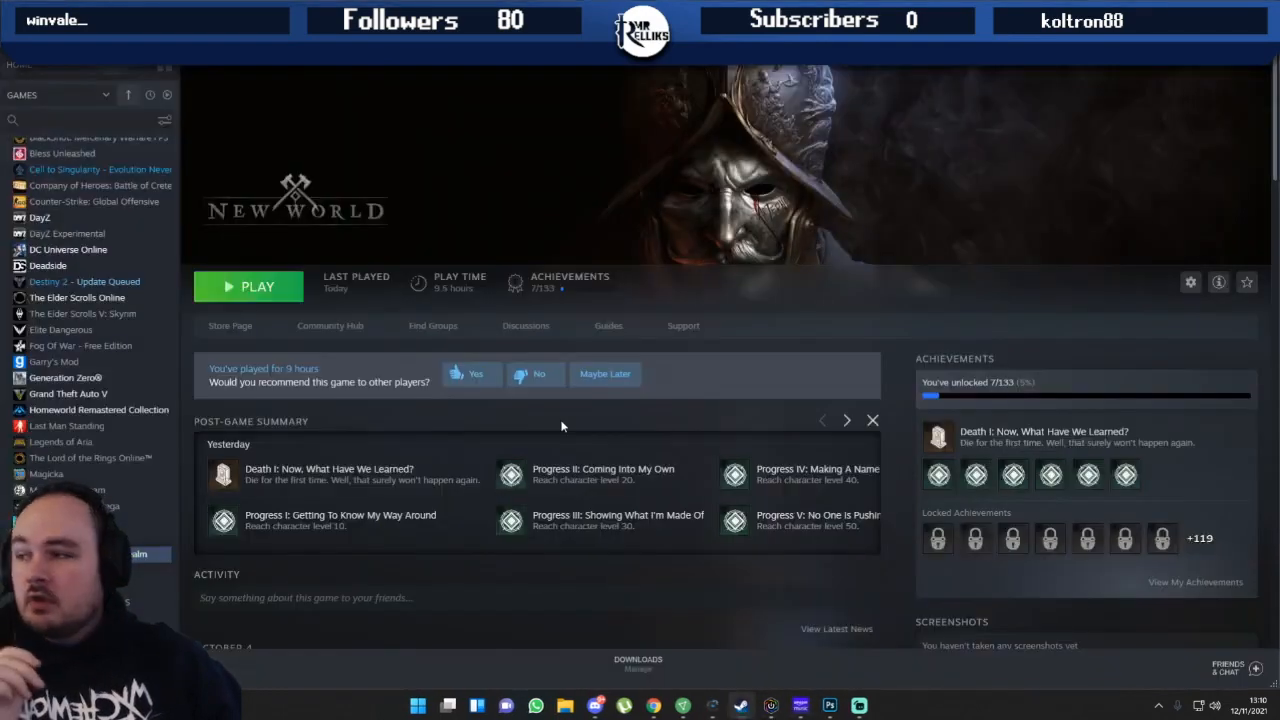
# - Browse the local files of New World Public Test Realm from its library context menu
pyautogui.scroll(-3)
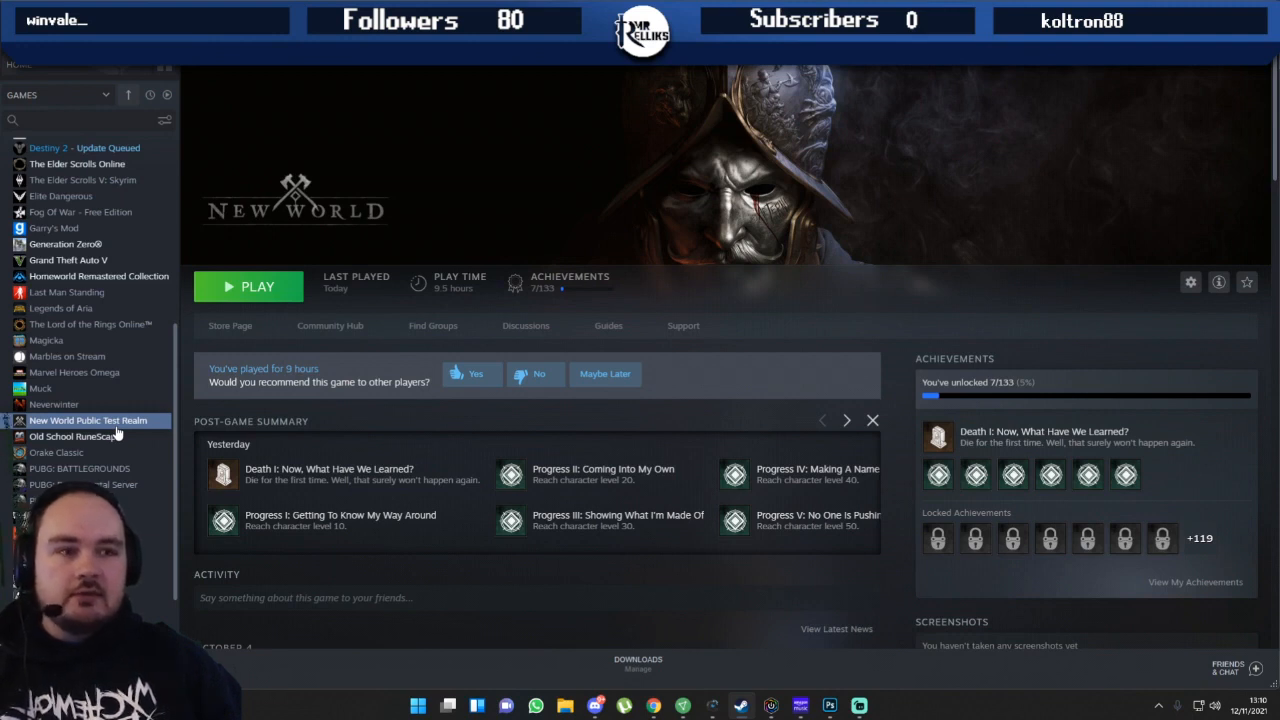
pyautogui.rightClick(88, 420)
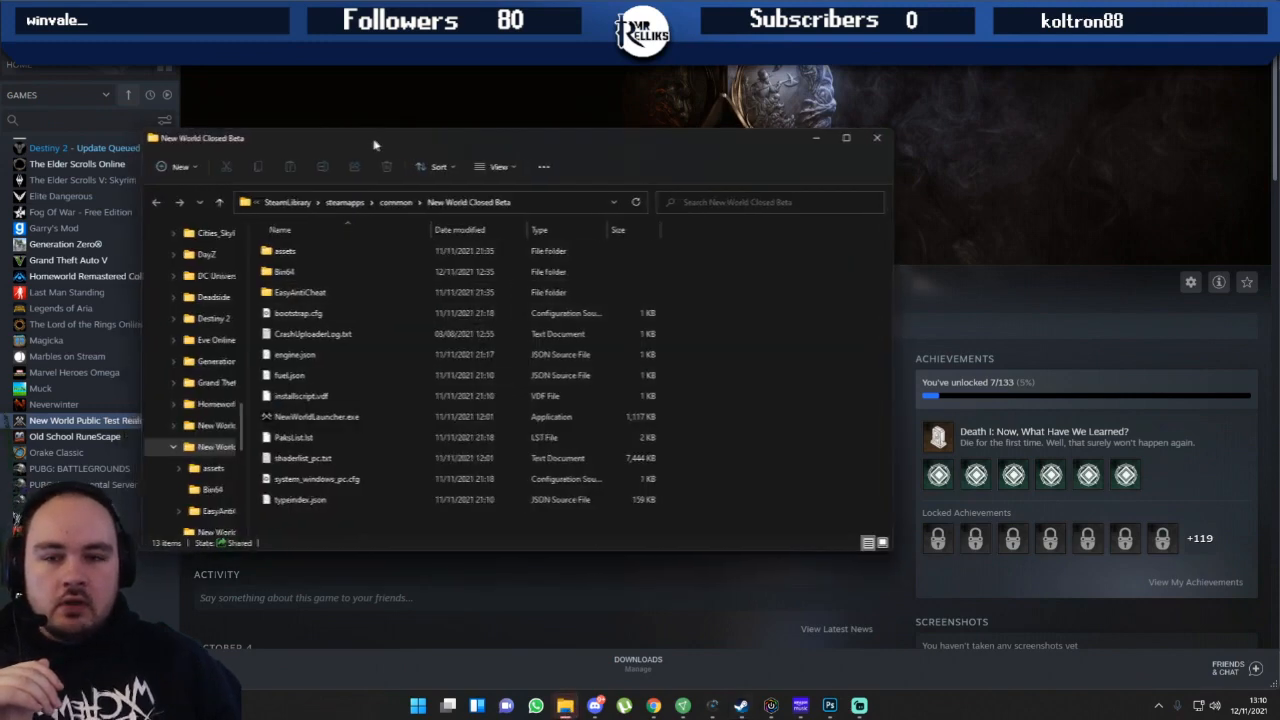
# - Run EasyAntiCheat_Setup from the EasyAntiCheat folder, repair New World's service, and finish
pyautogui.click(845, 138)
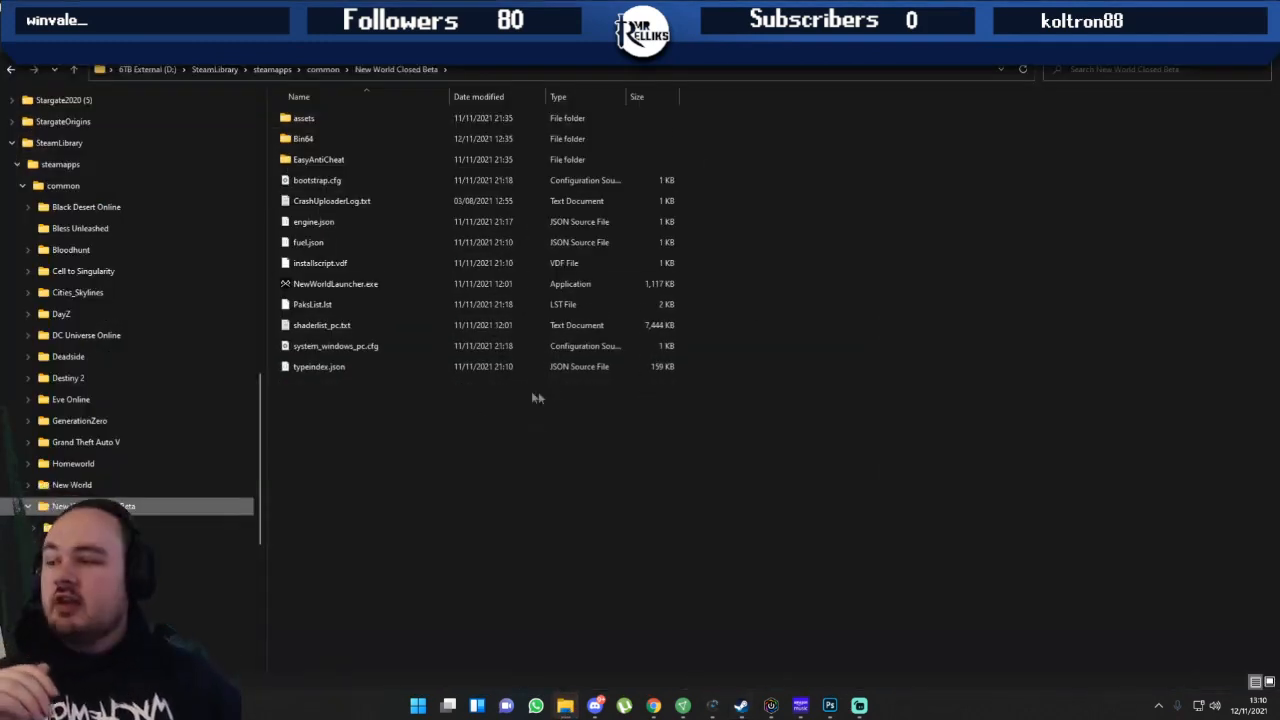
pyautogui.click(318, 159)
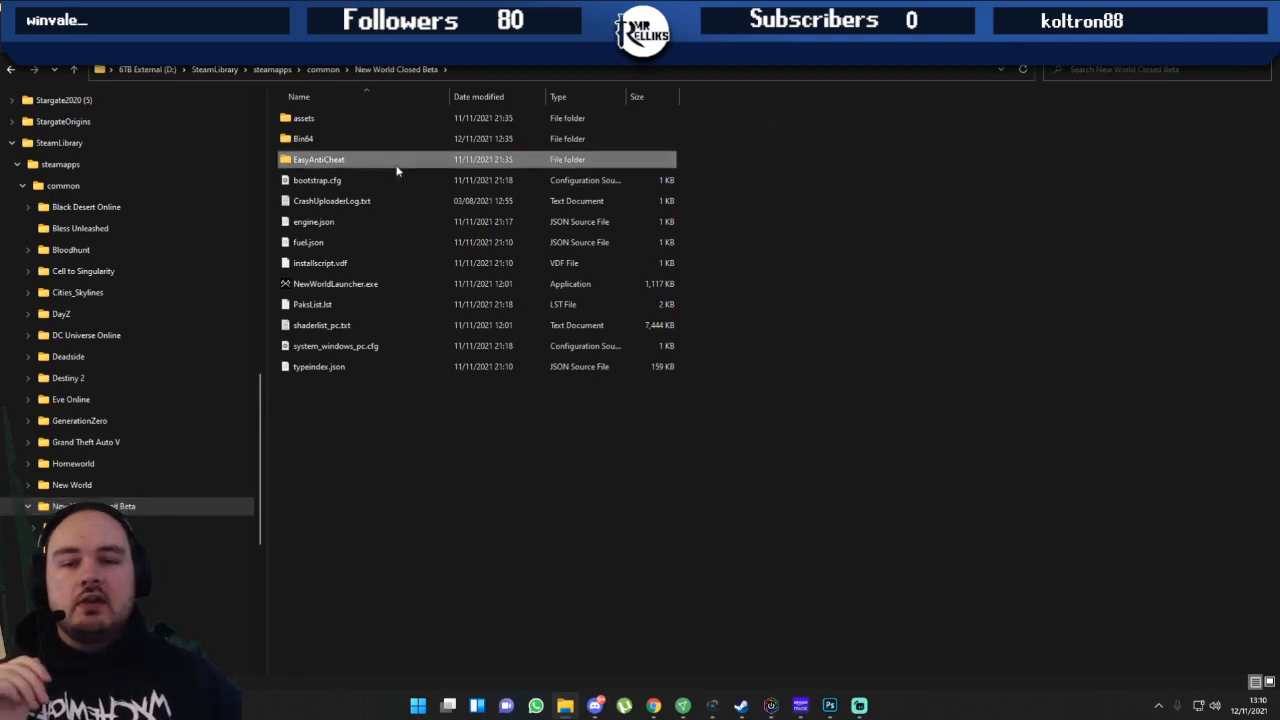
pyautogui.rightClick(335, 200)
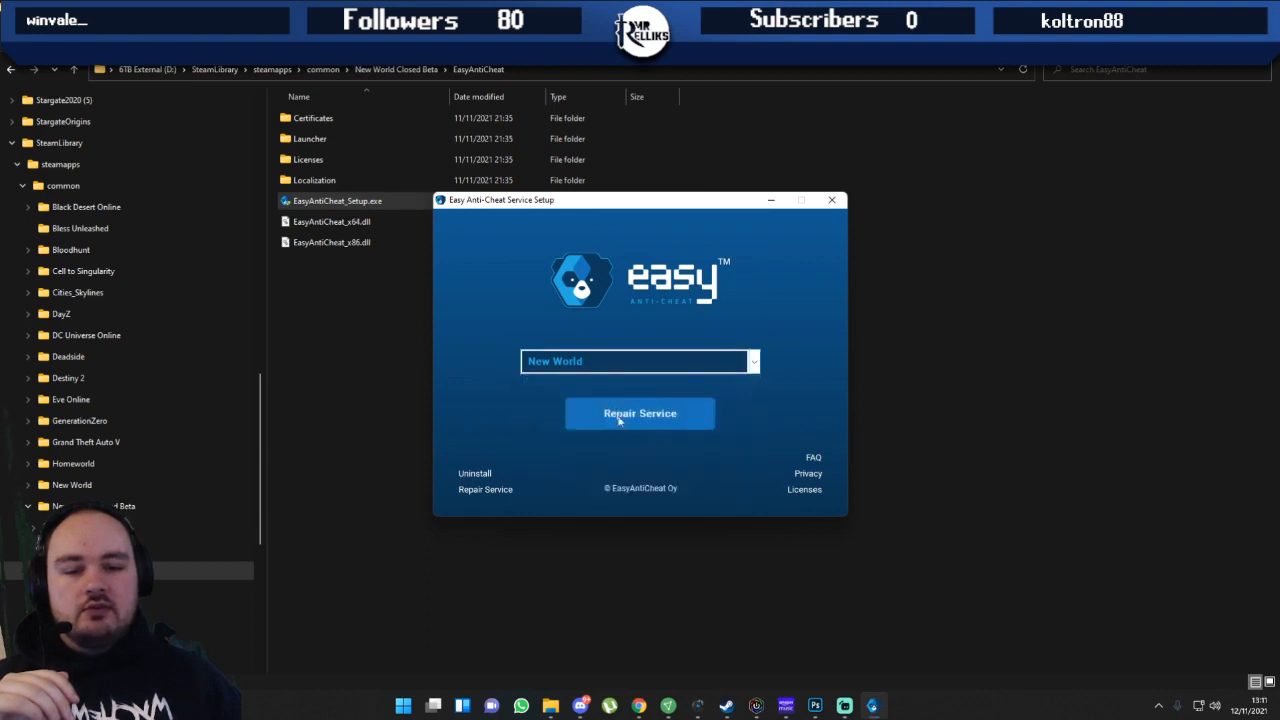
pyautogui.click(639, 413)
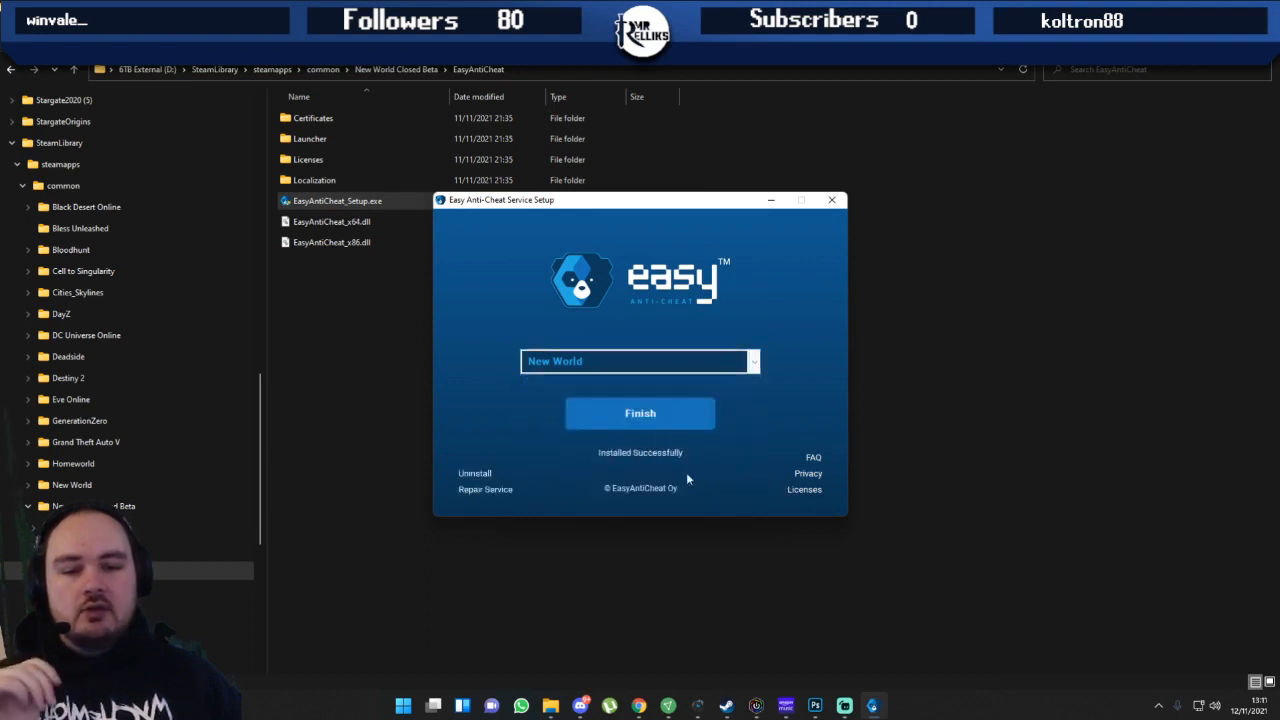
pyautogui.click(640, 413)
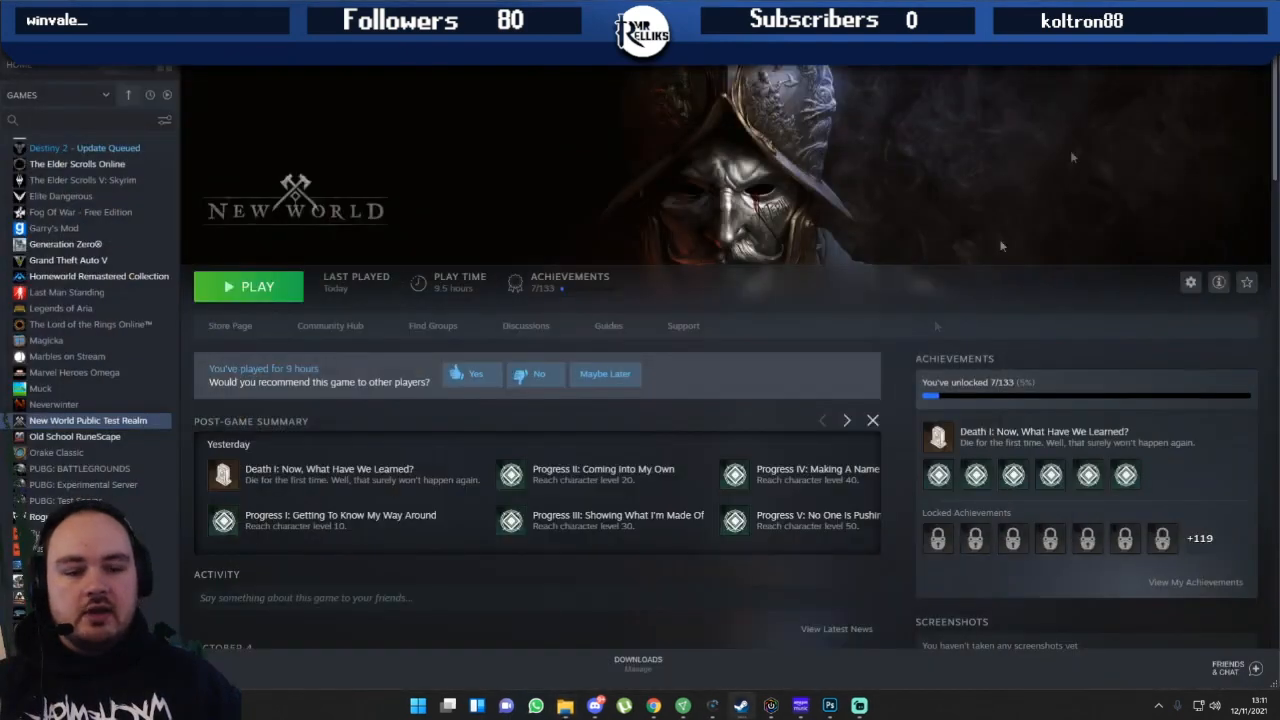
# - Play New World Public Test Realm again and confirm Steam shows STOP
pyautogui.click(738, 703)
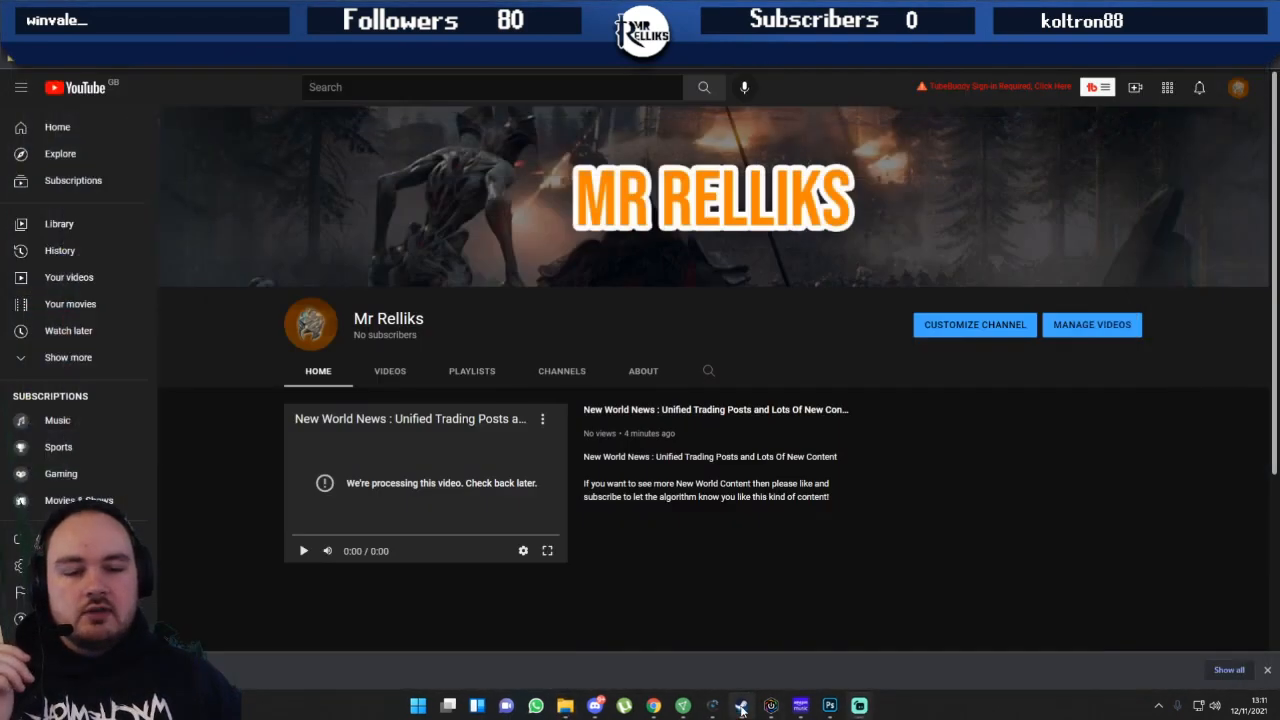
pyautogui.click(741, 703)
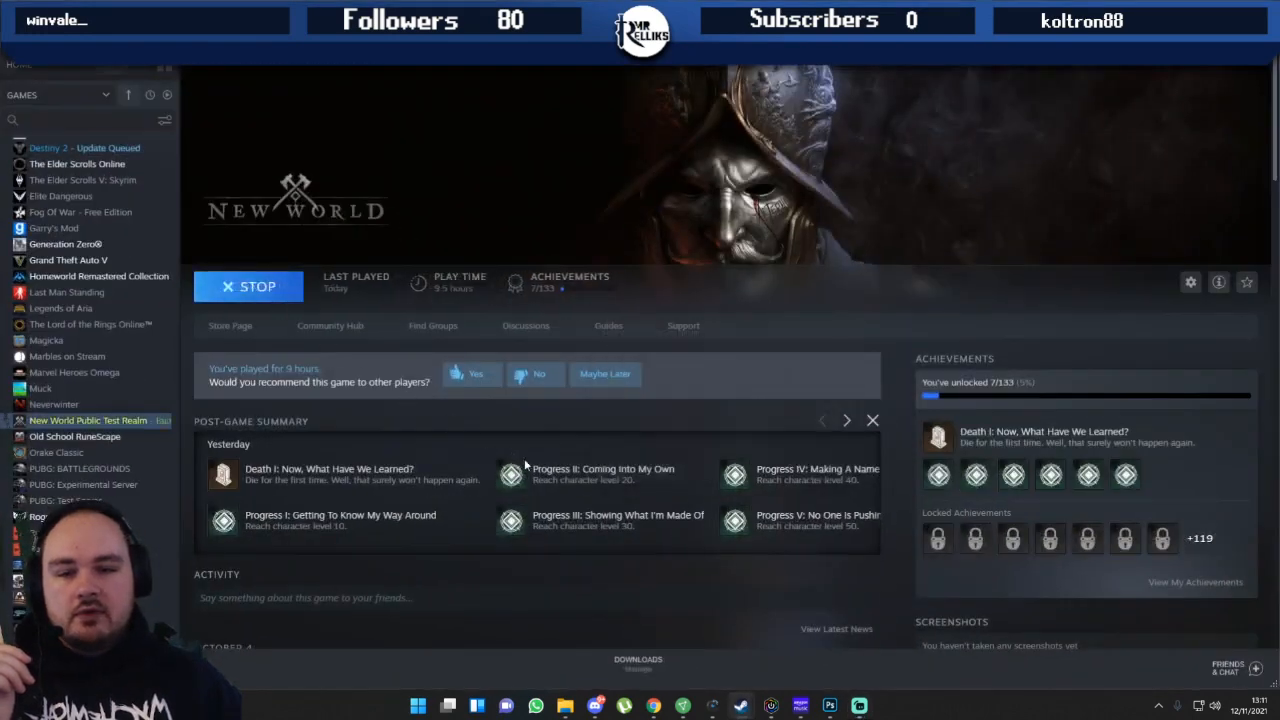
pyautogui.moveTo(554, 403)
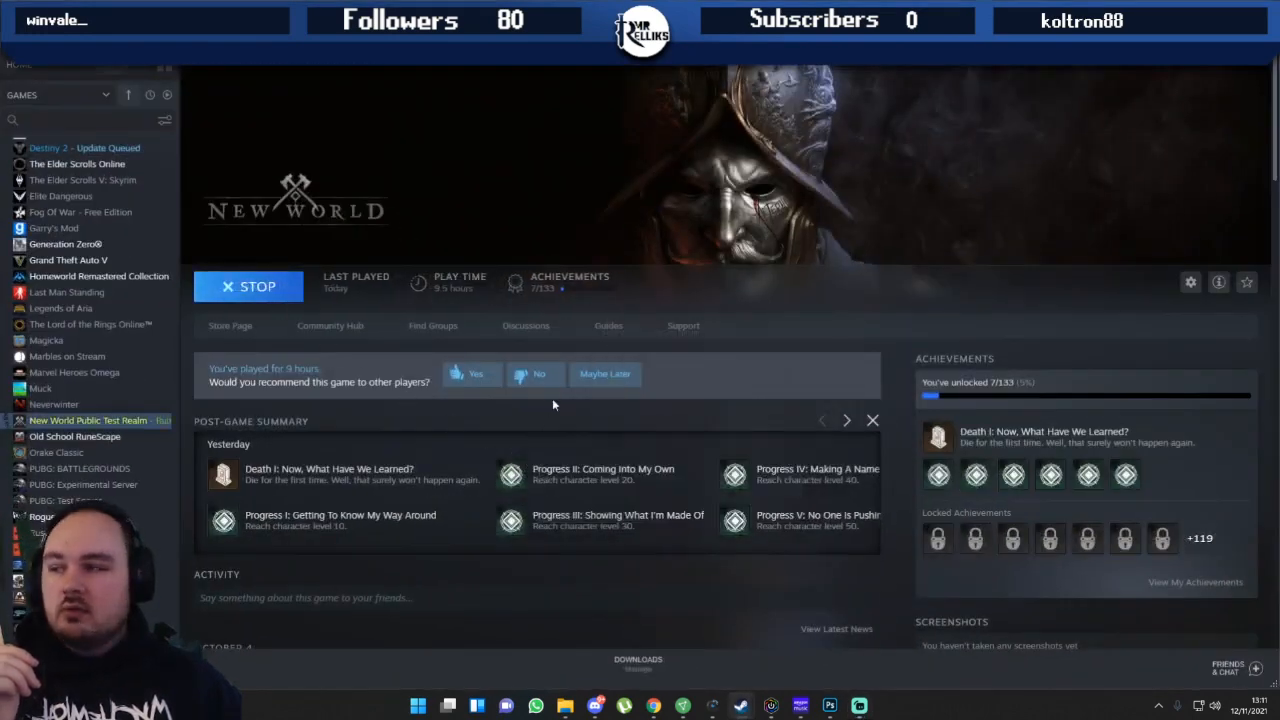